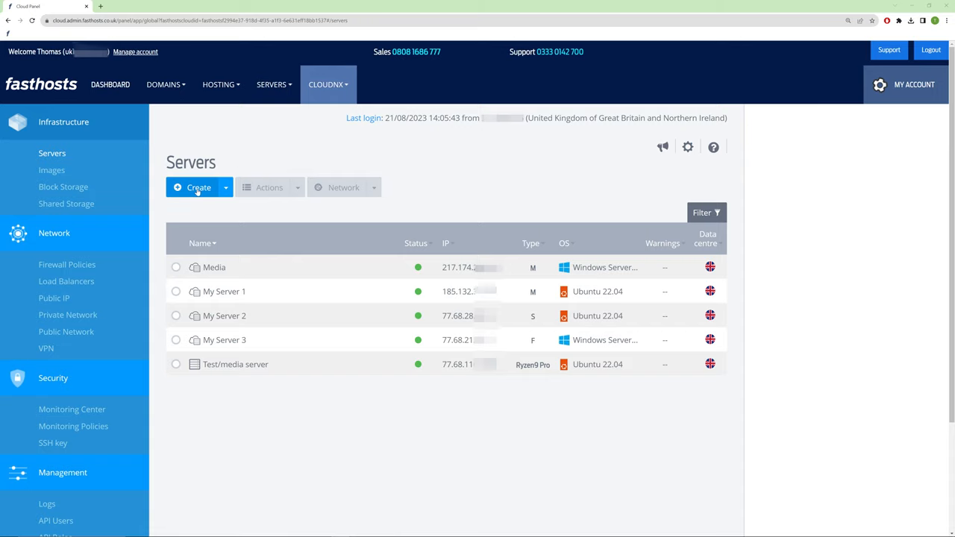
Start a new cloud server named My Server 4 on the XL General Purpose plan (£90/month).
left_click(198, 188)
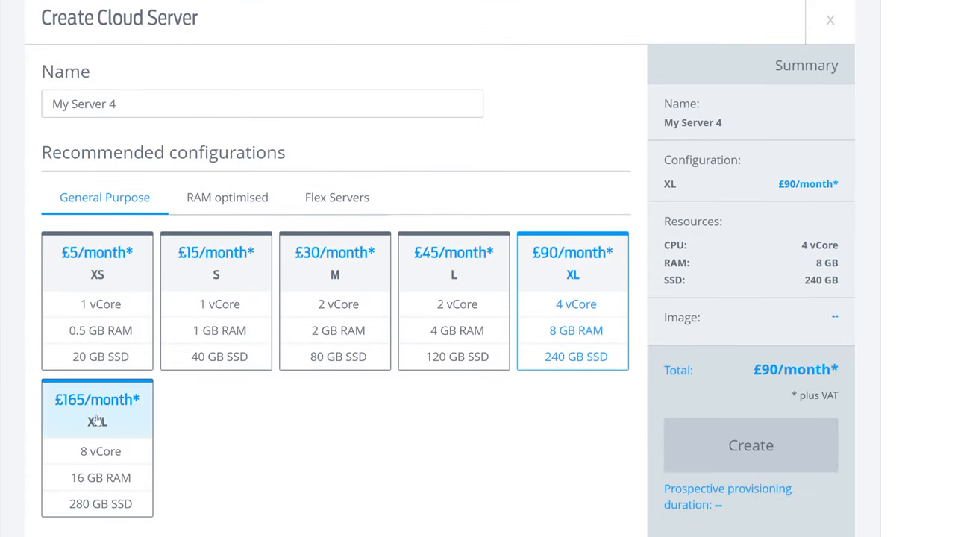
Switch to Flex Servers and size it to 10 vCores, 4 GB RAM and 80 GB SSD.
left_click(227, 197)
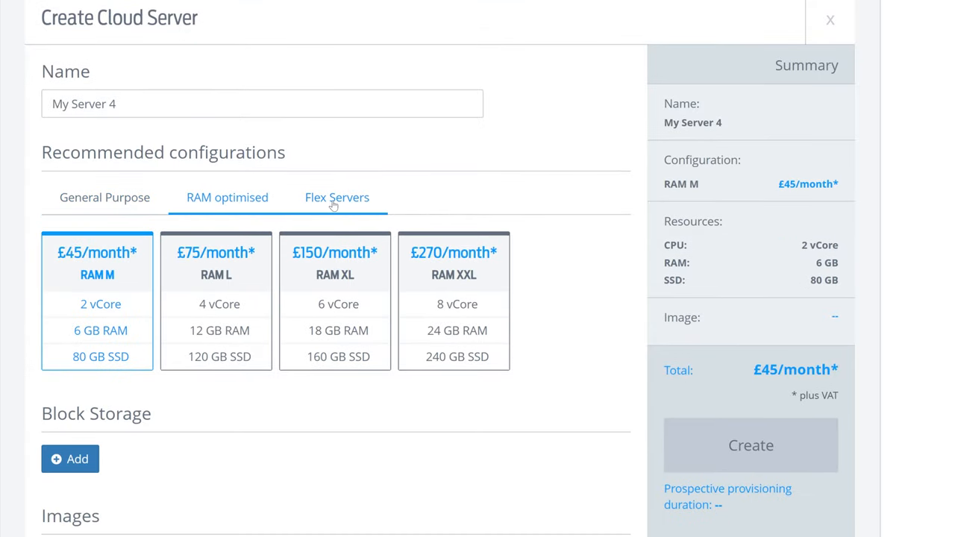
left_click(337, 197)
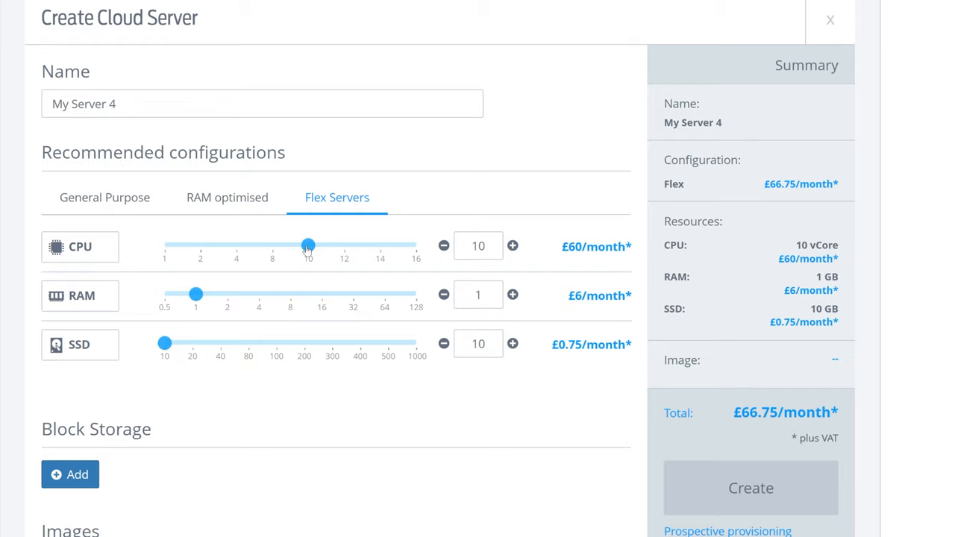
left_click_drag(165, 343, 248, 343)
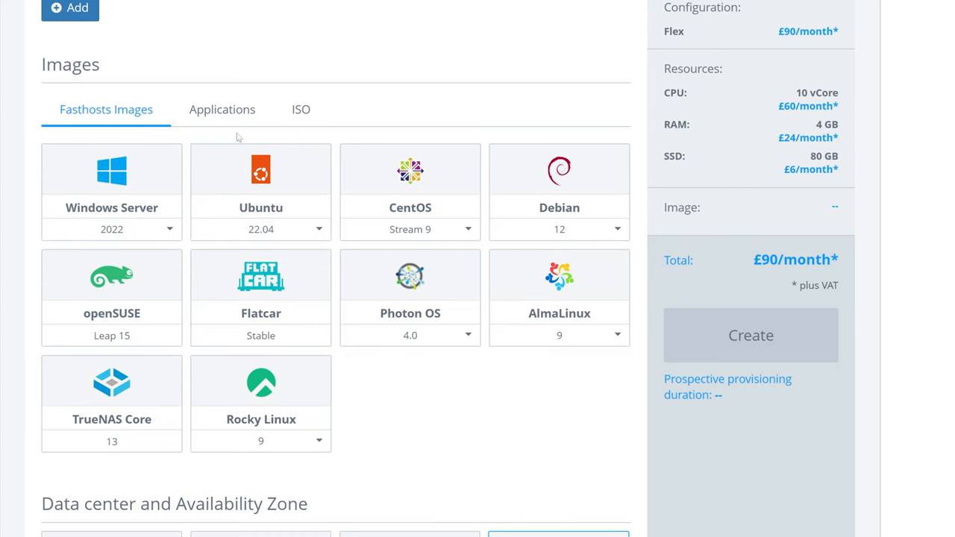
Browse the Applications and ISO image catalogues, then review the advanced settings below.
left_click(221, 109)
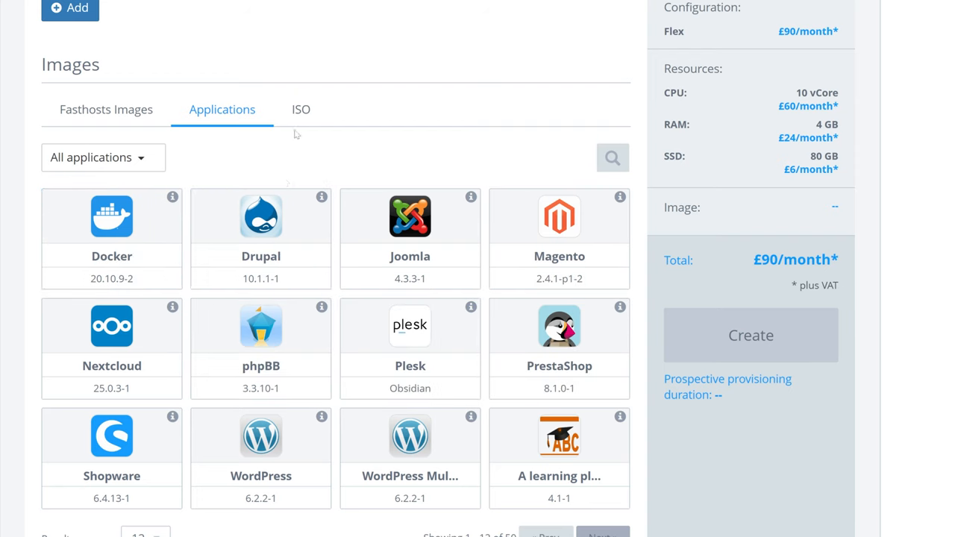
left_click(301, 109)
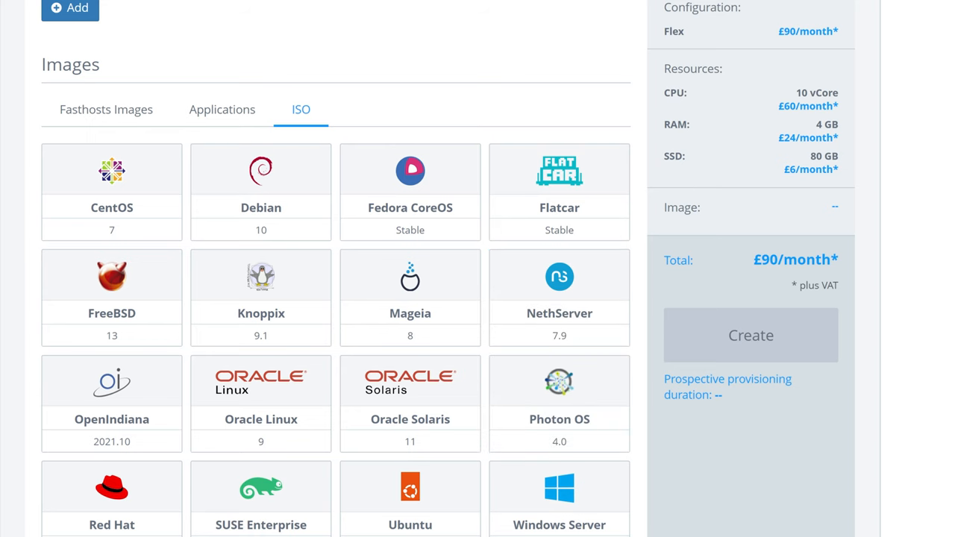
scroll("down", 3)
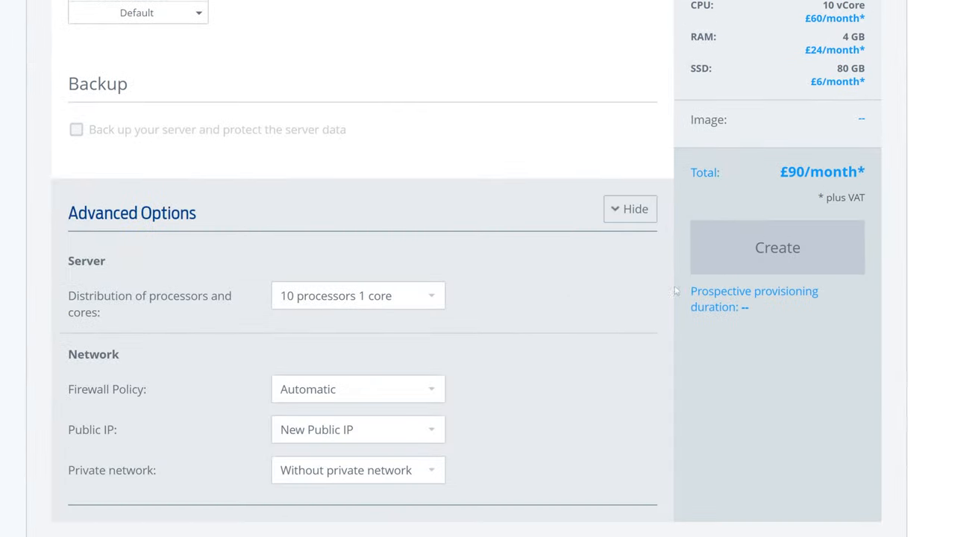
mouse_move(442, 299)
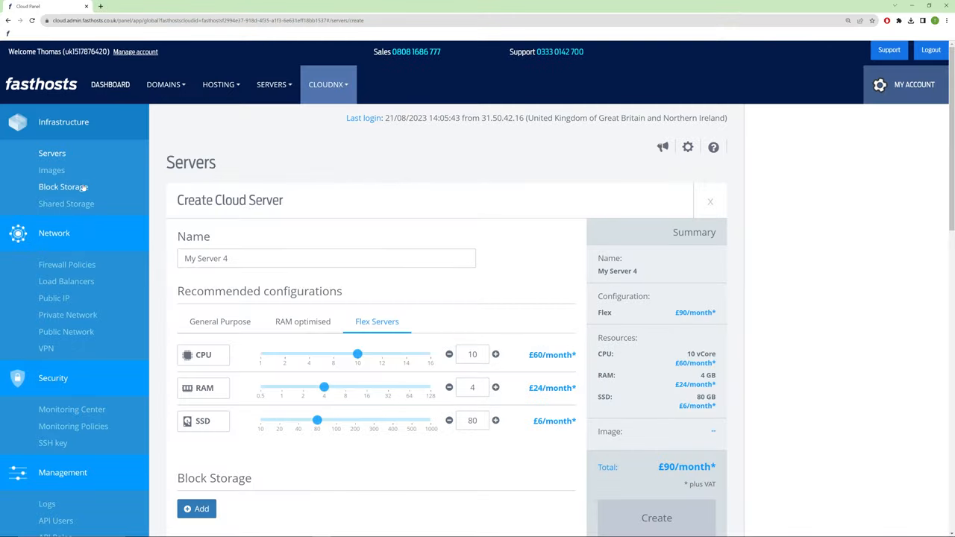
left_click(51, 170)
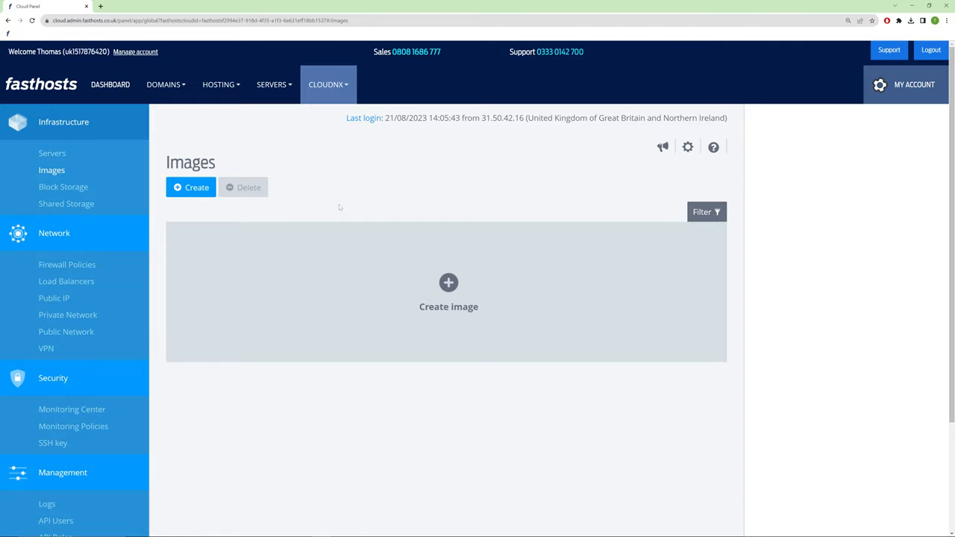
Preview the Import an ISO image form, then return to the Servers list.
left_click(448, 282)
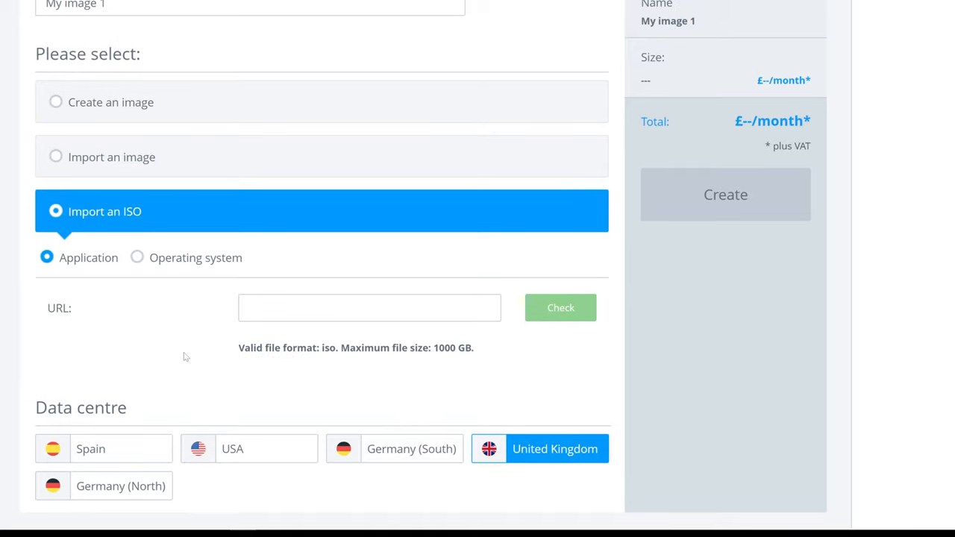
left_click(137, 256)
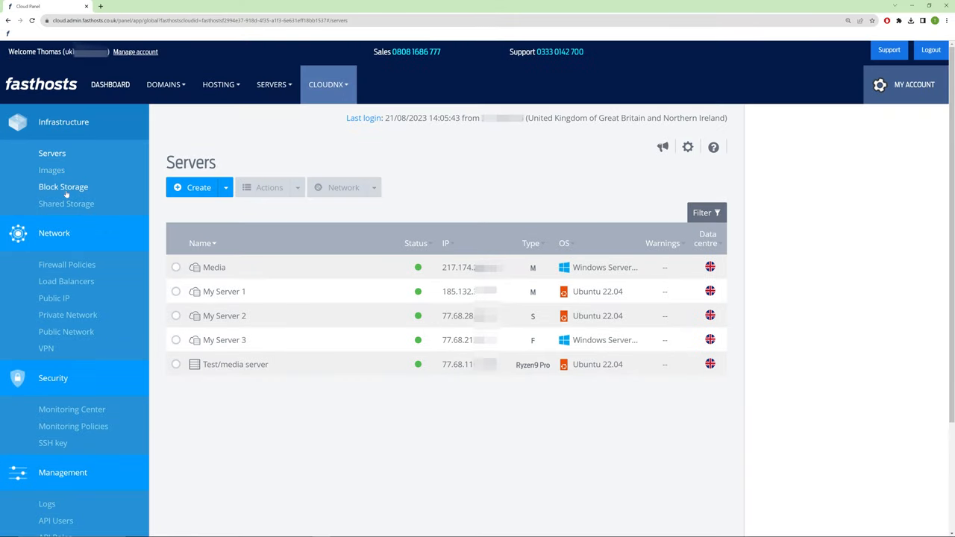
Start a new Block Storage volume sized at 80 GB, then move on to Load Balancers.
left_click(63, 186)
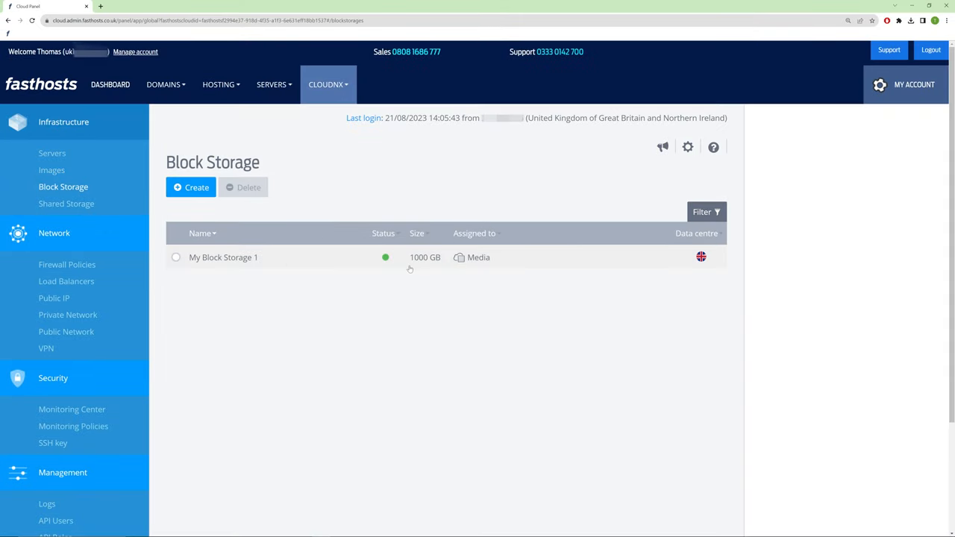
left_click(191, 188)
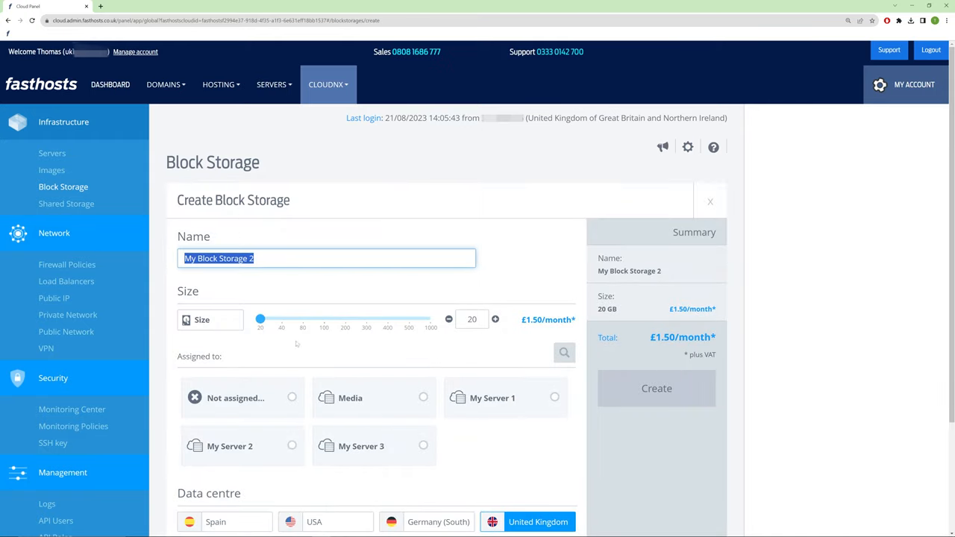
left_click_drag(260, 319, 301, 320)
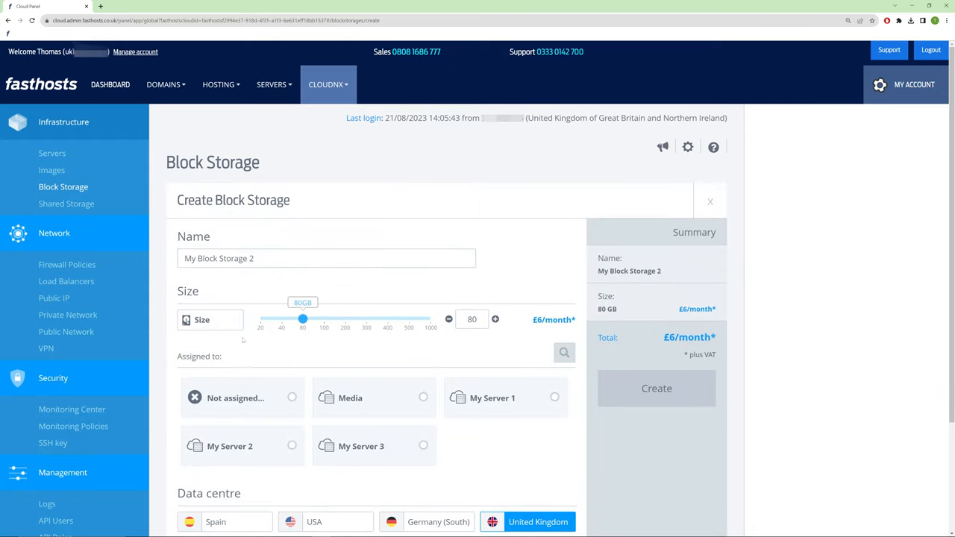
left_click(66, 280)
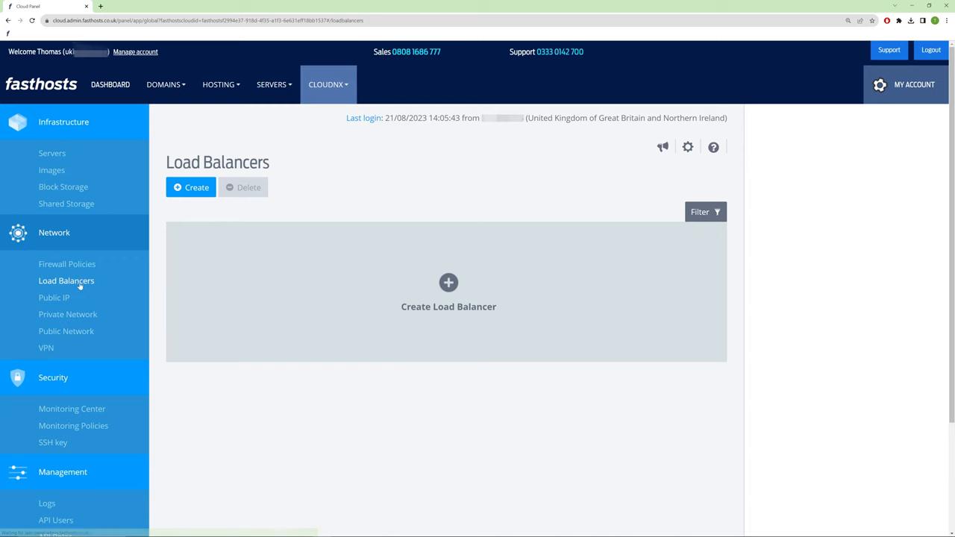
Look through the Load Balancer and VPN creation forms, then view the Monitoring Center.
left_click(191, 188)
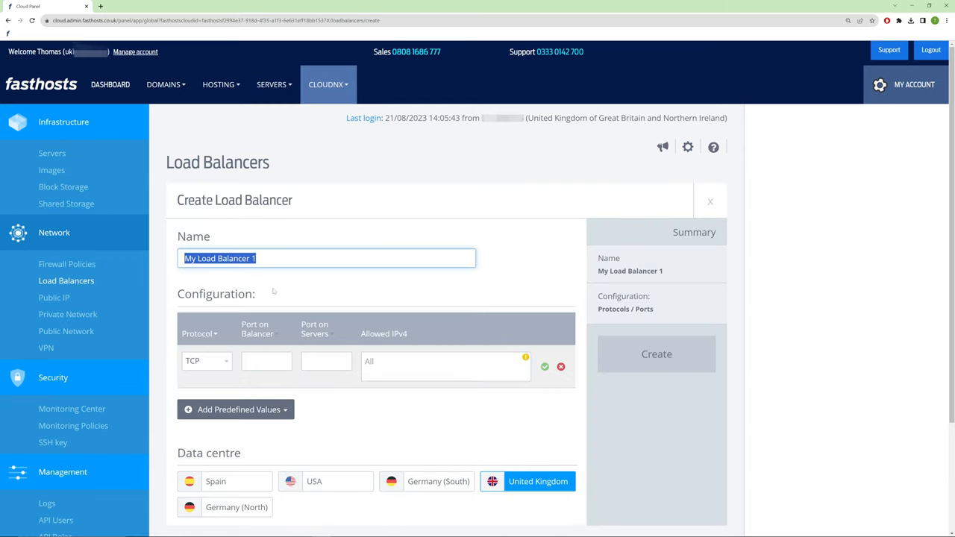
scroll("down", 3)
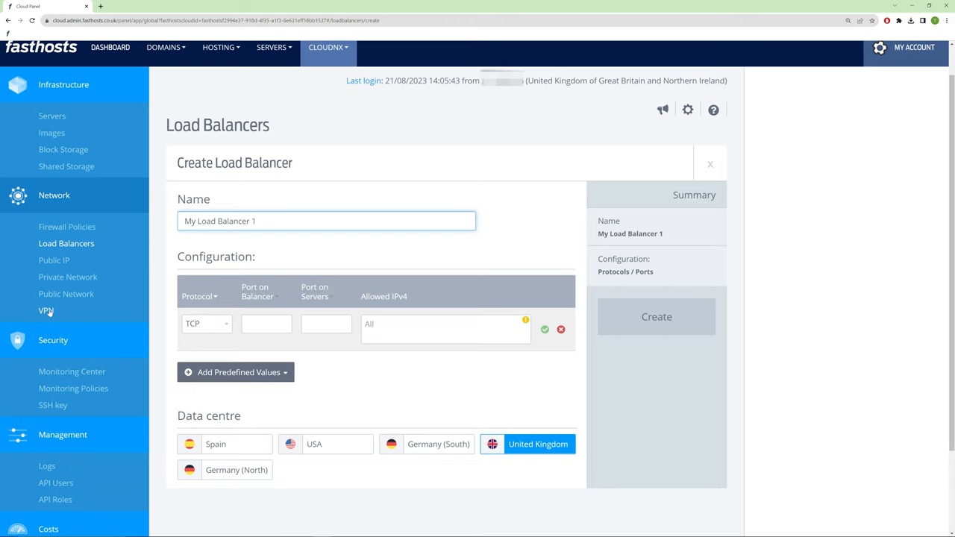
left_click(45, 310)
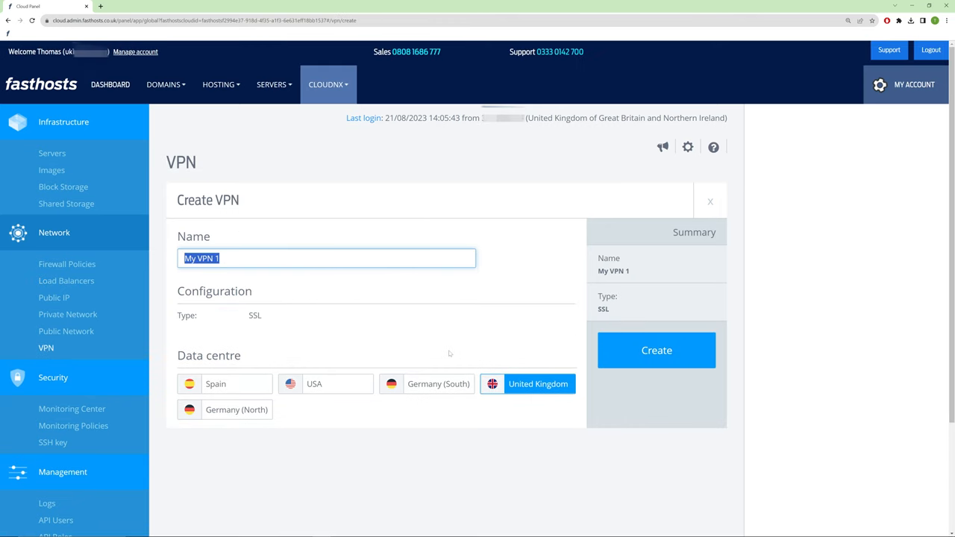
left_click(71, 409)
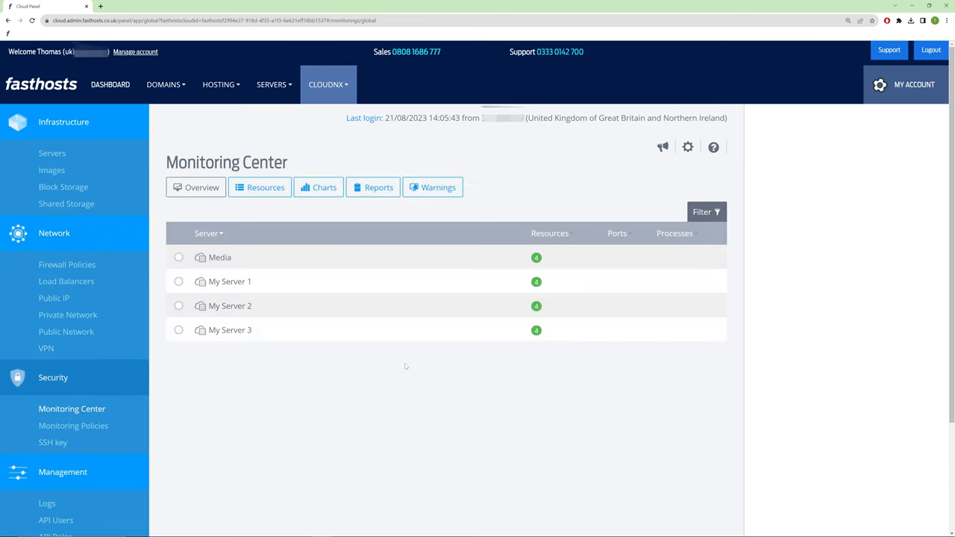
View the API Users list, then the last-24-hours Usage page under Costs.
scroll("down", 3)
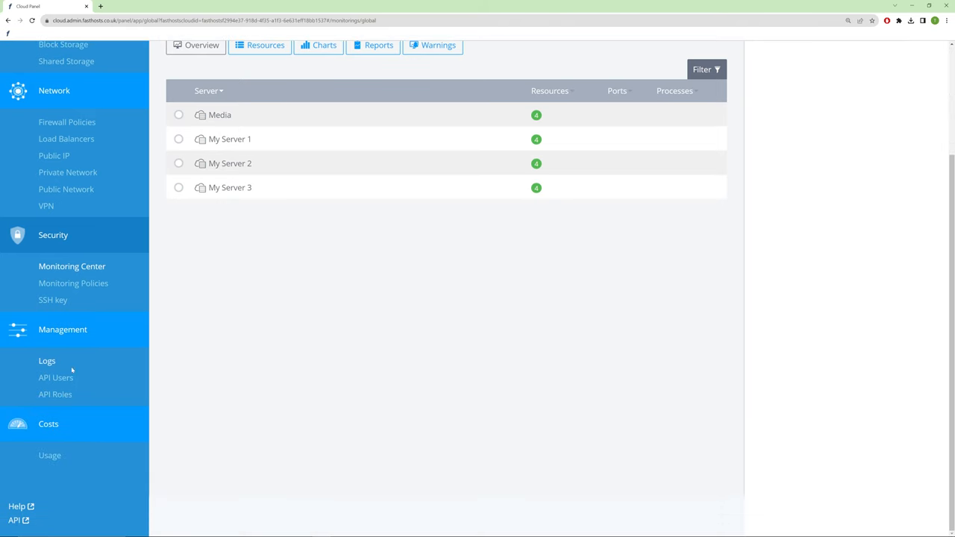
left_click(57, 377)
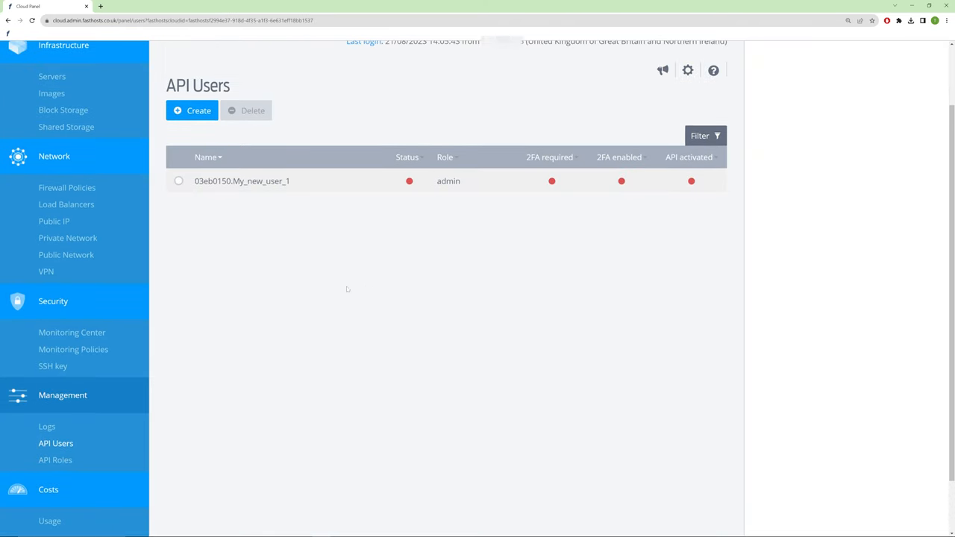
left_click(49, 521)
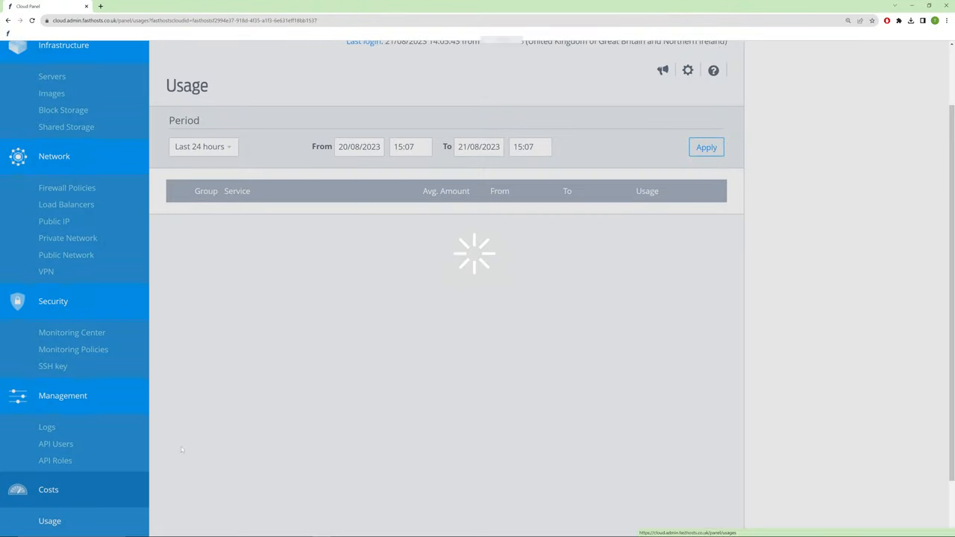